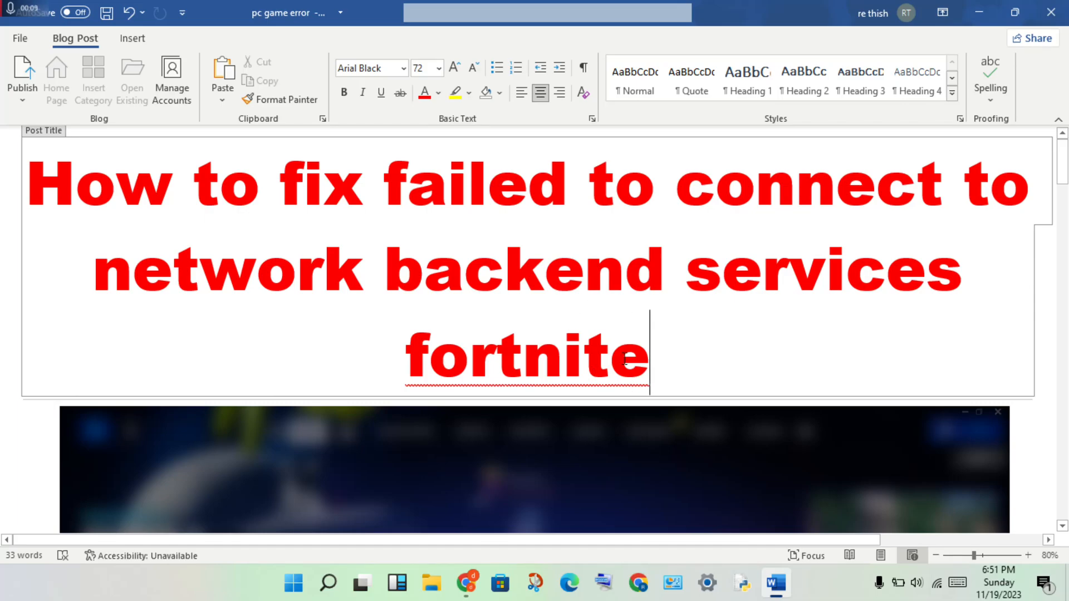
Step: Scroll down through the post toward the '3.check the network connection' heading
scroll(down, 3)
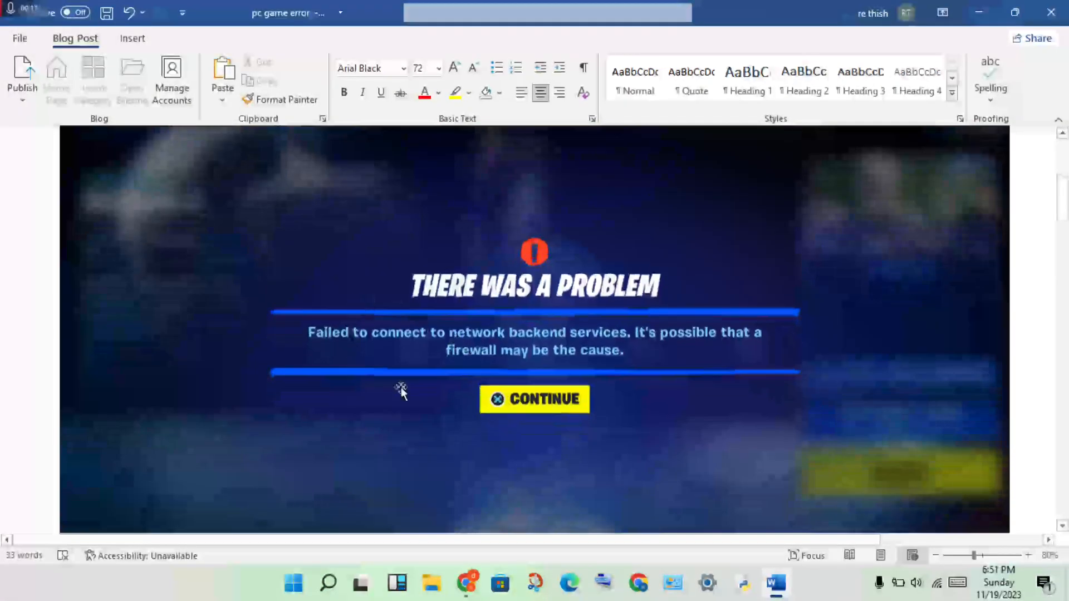
scroll(down, 3)
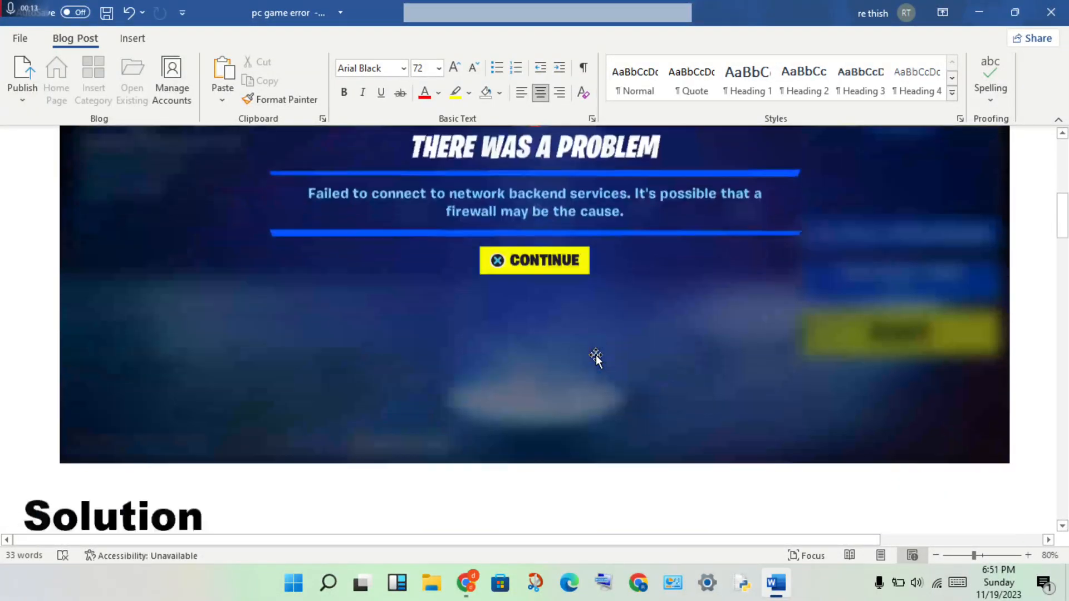
scroll(down, 3)
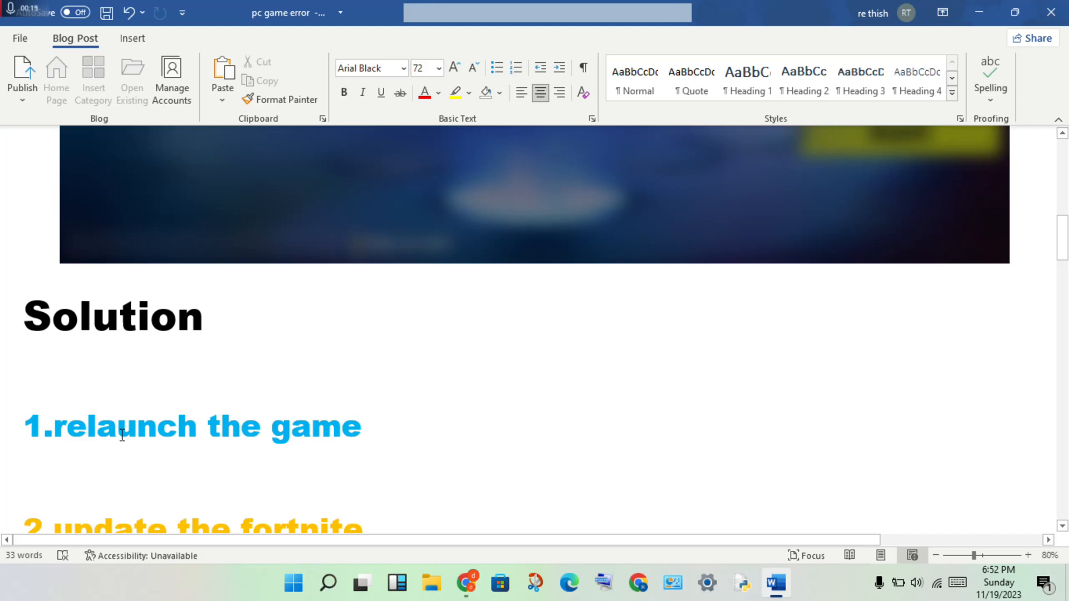
scroll(down, 3)
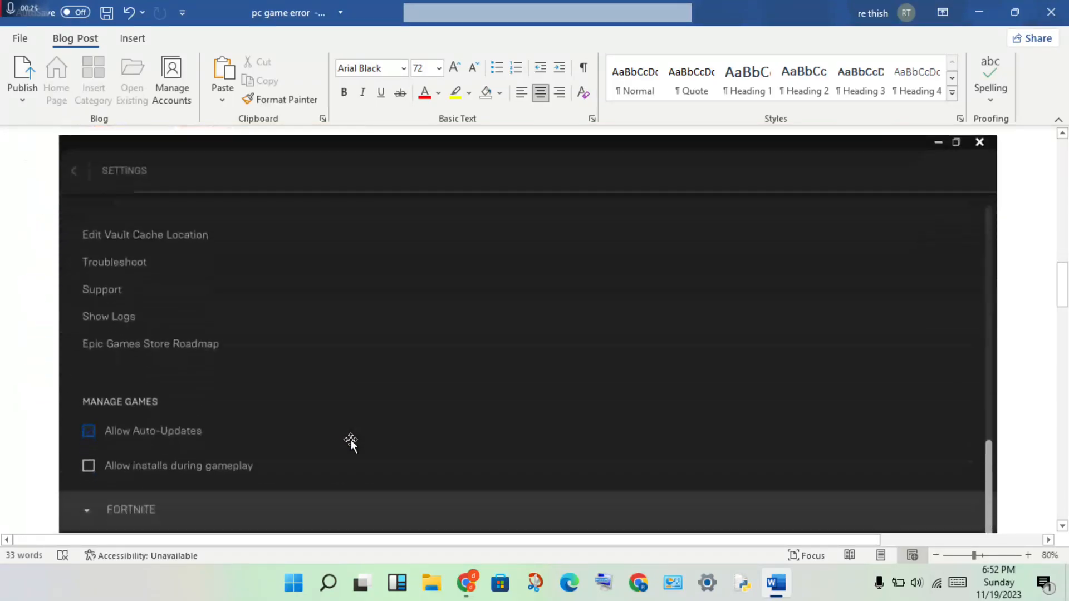
click(88, 431)
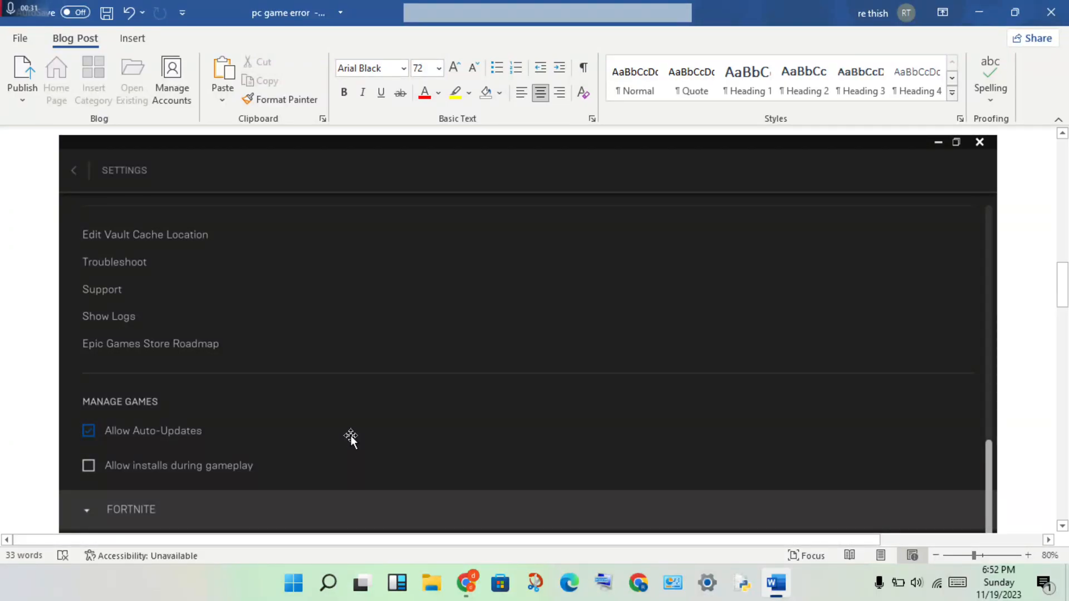
scroll(down, 3)
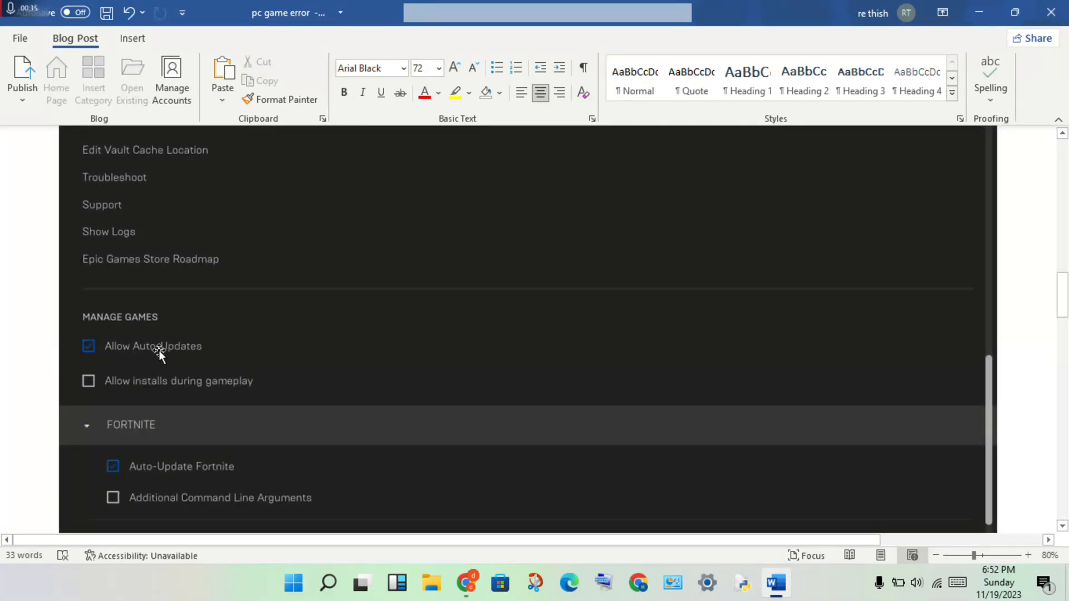
mouse_move(110, 357)
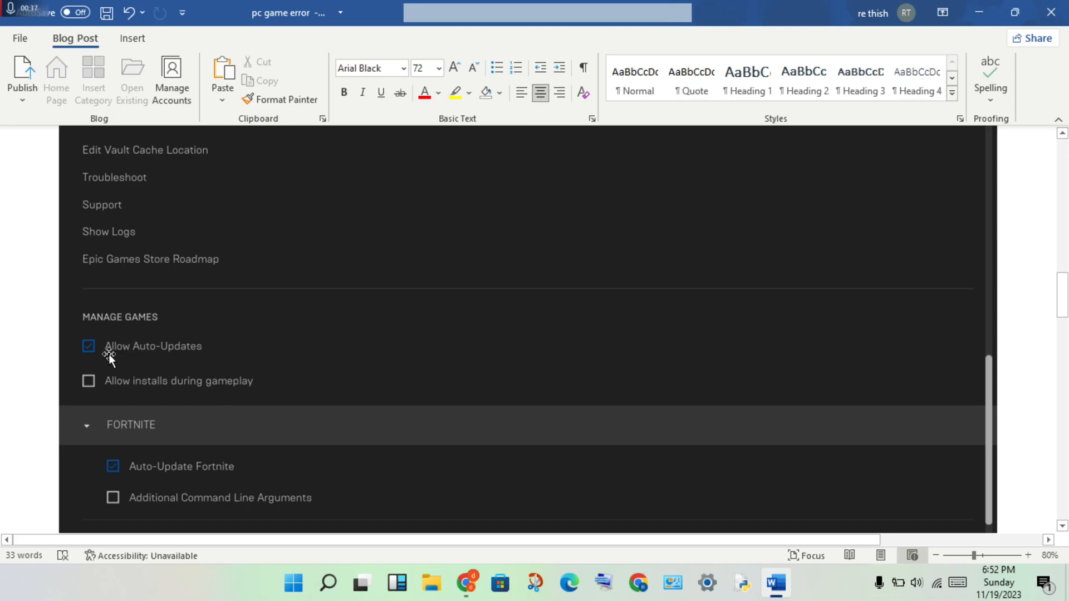
mouse_move(187, 360)
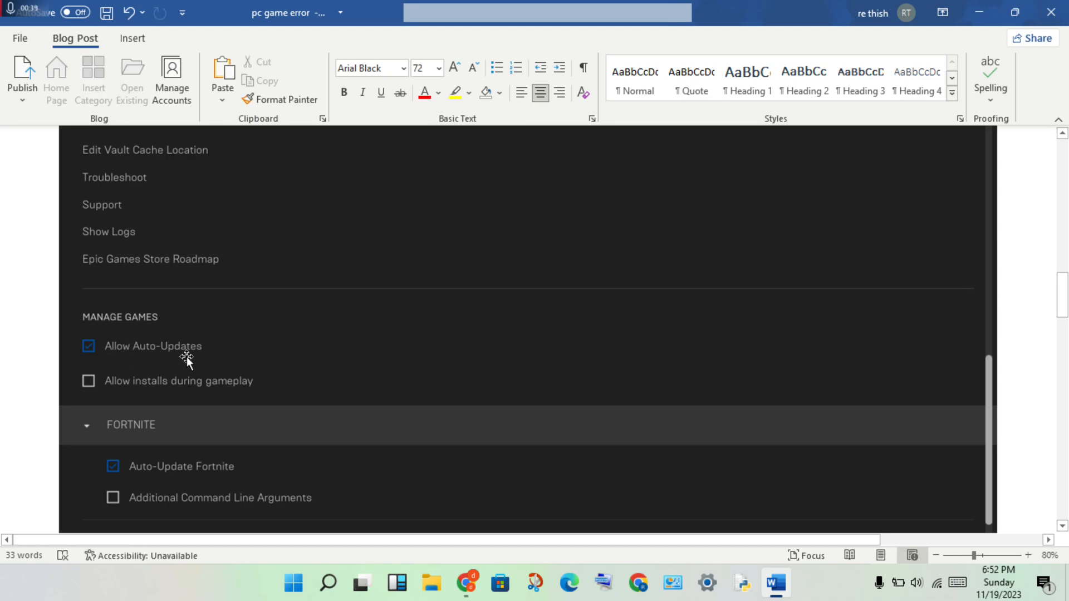
mouse_move(123, 460)
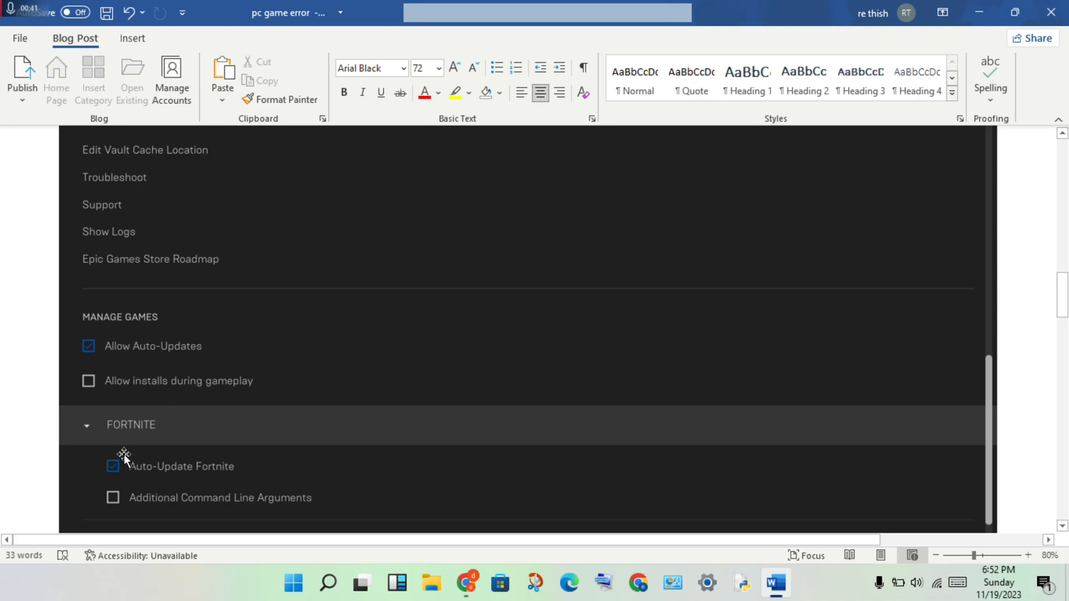
mouse_move(172, 481)
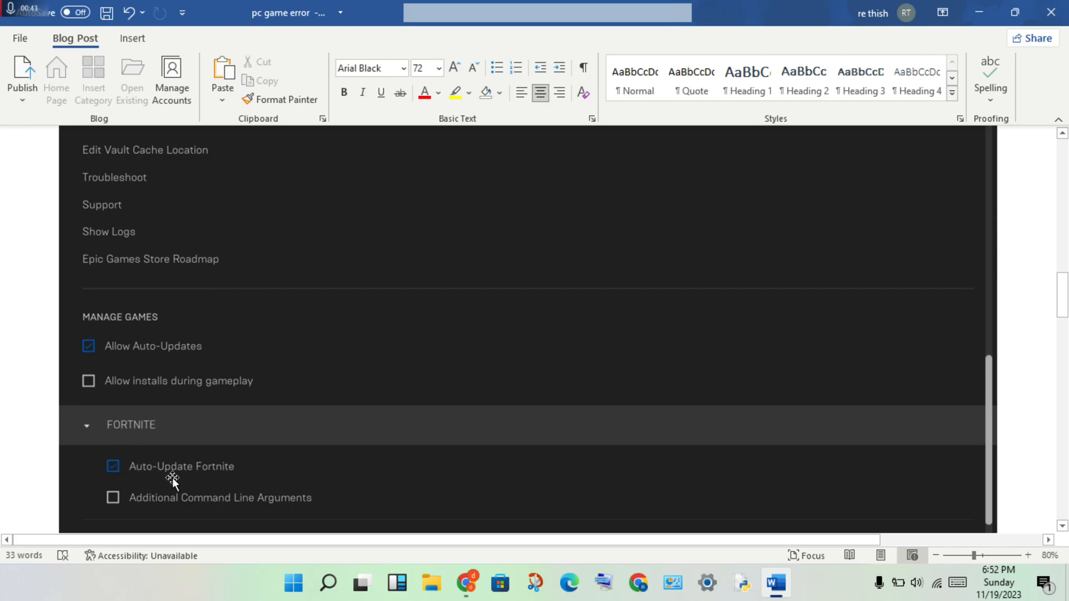
mouse_move(253, 397)
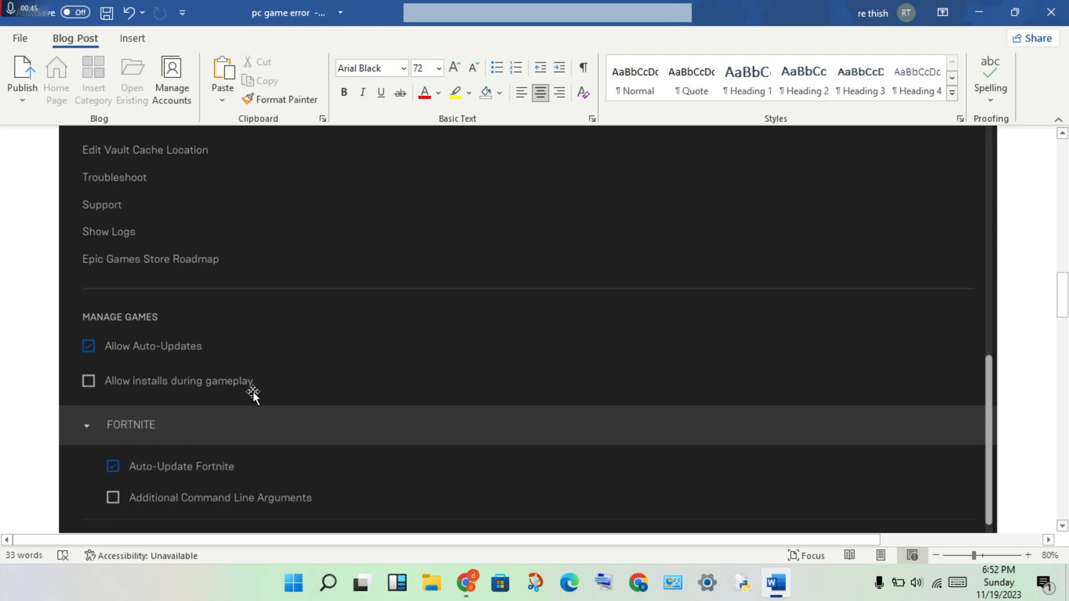
mouse_move(334, 395)
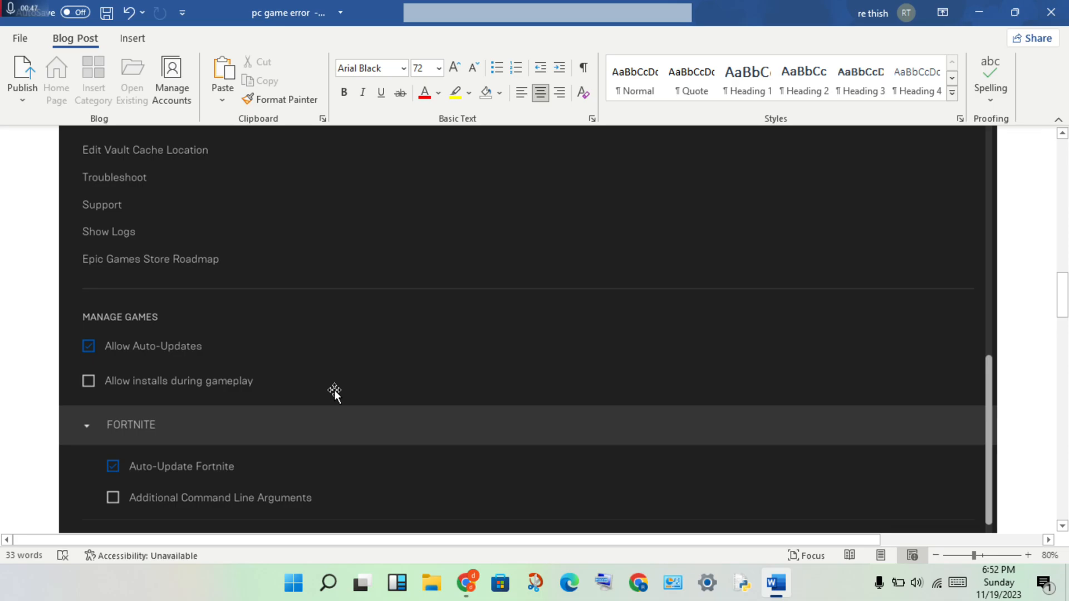
Step: Bring the connected, secured Wi-Fi screenshot under step 3 fully into view
scroll(down, 3)
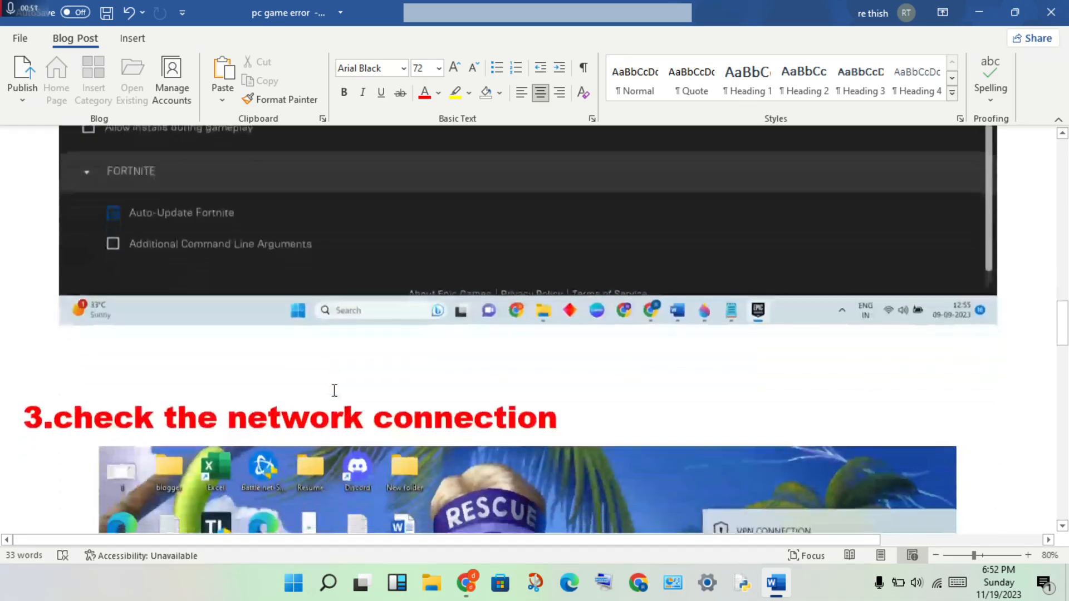
scroll(down, 3)
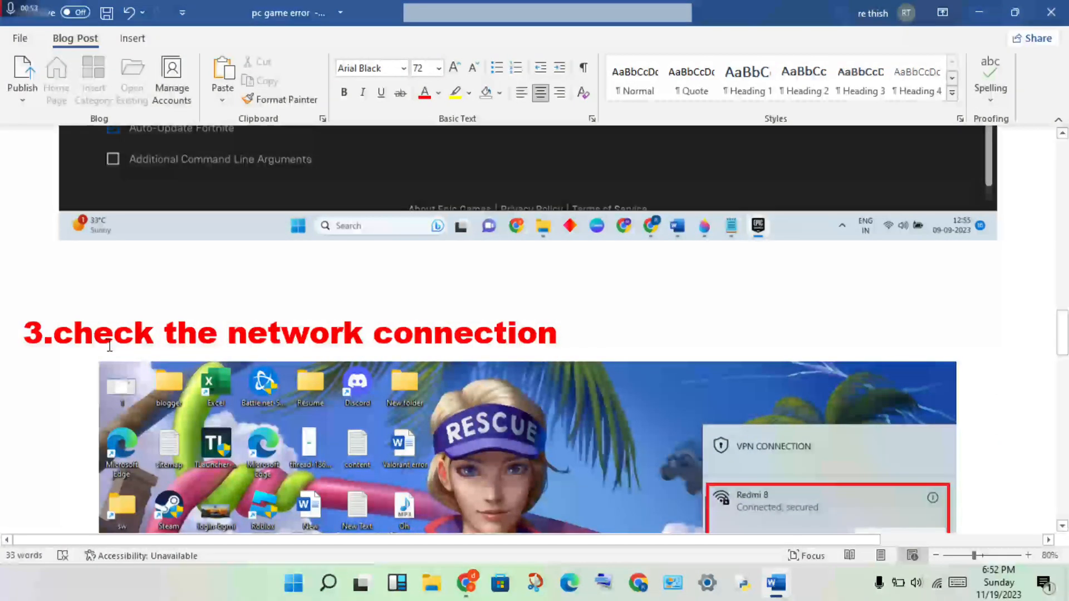
scroll(down, 3)
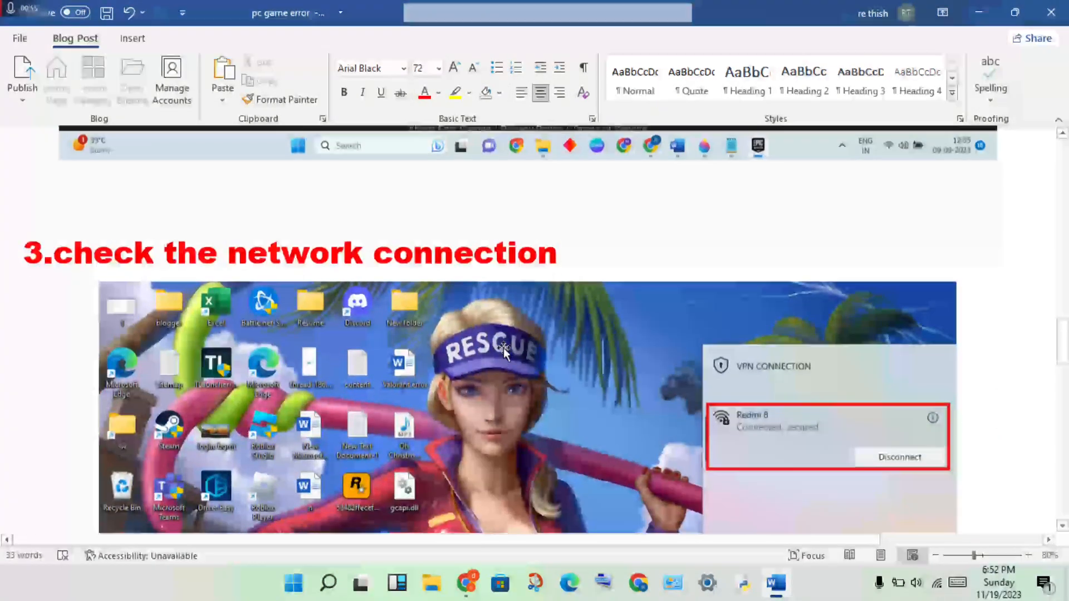
scroll(up, 3)
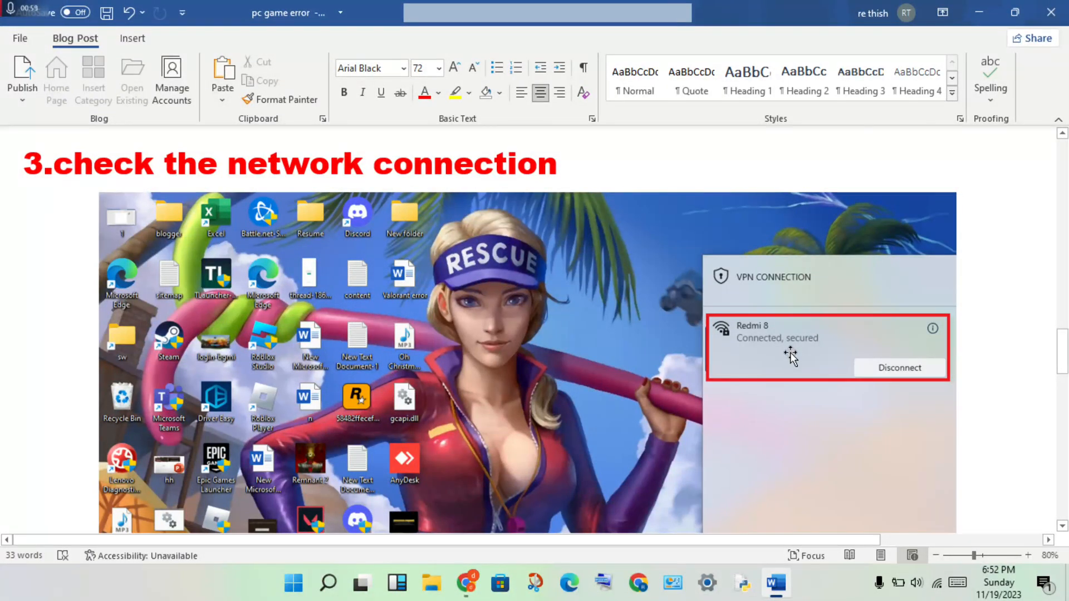
mouse_move(784, 350)
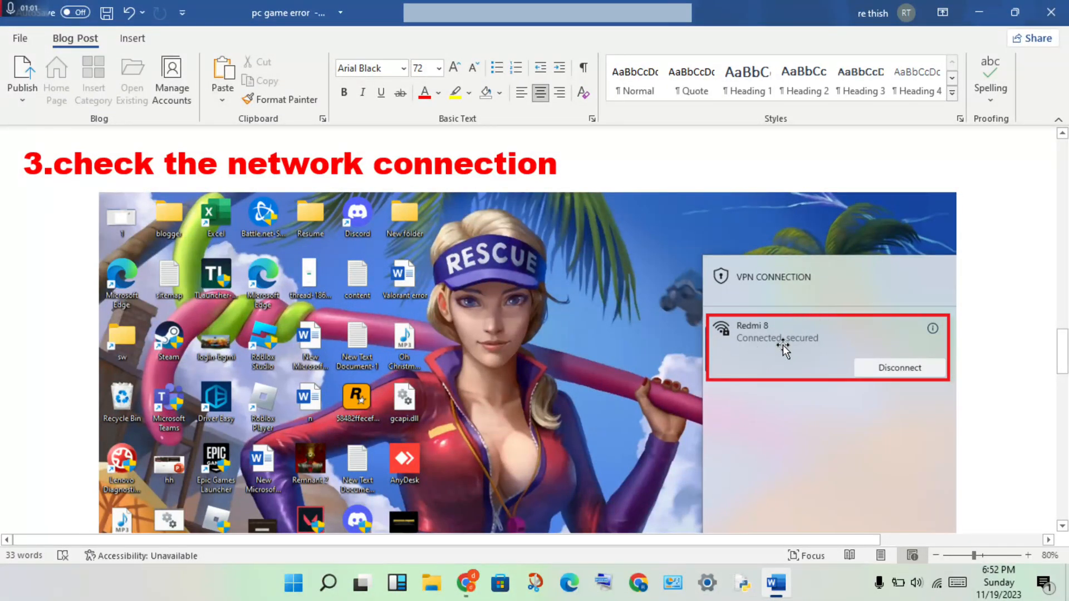
mouse_move(748, 346)
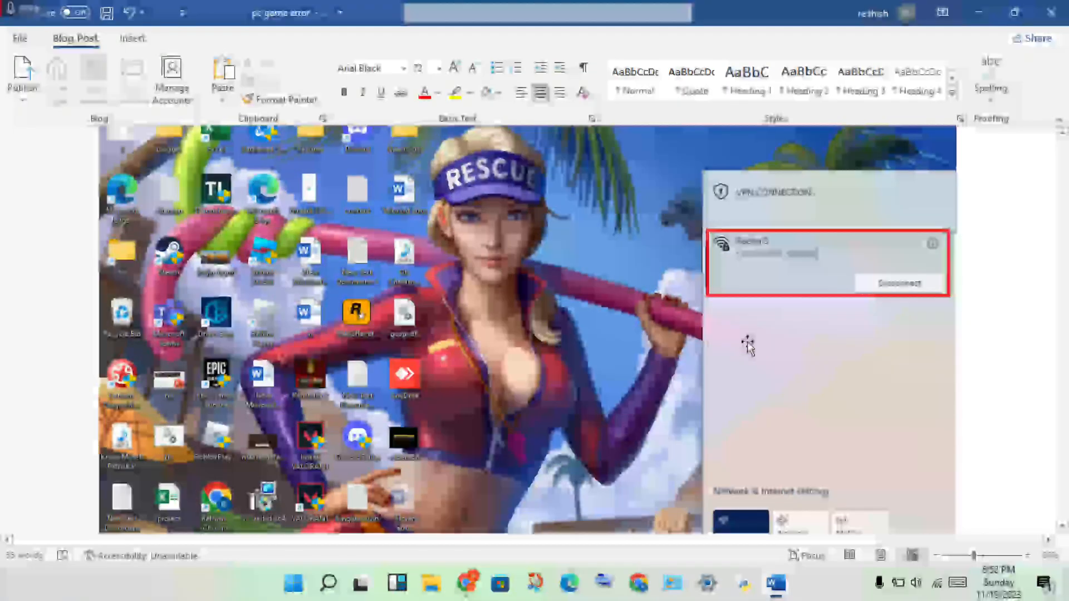
Step: Scroll down to step 4 and its Device Manager screenshot highlighting Update driver
scroll(down, 3)
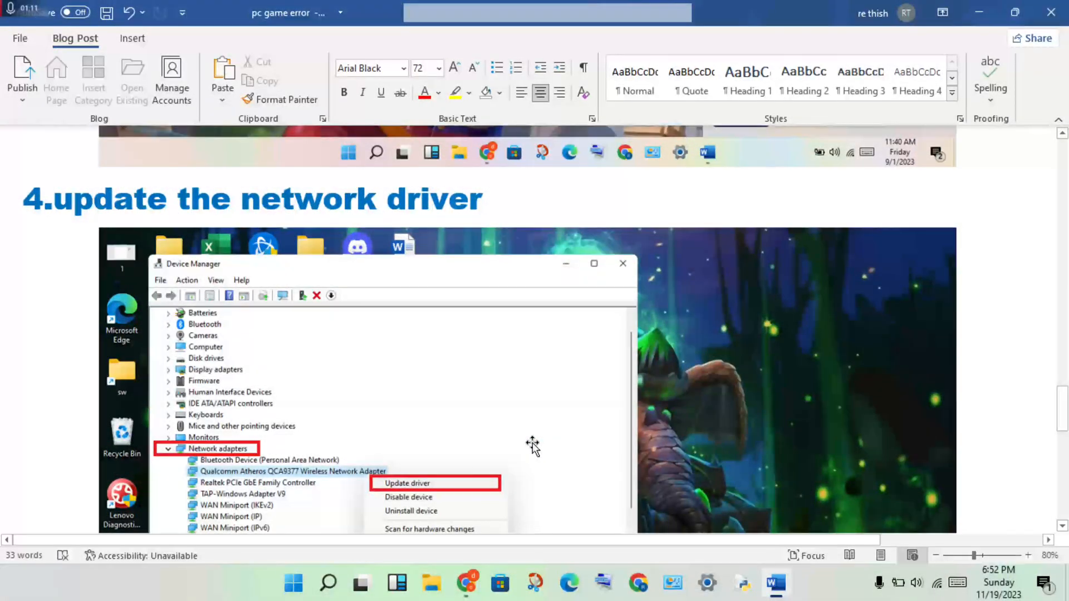
mouse_move(173, 282)
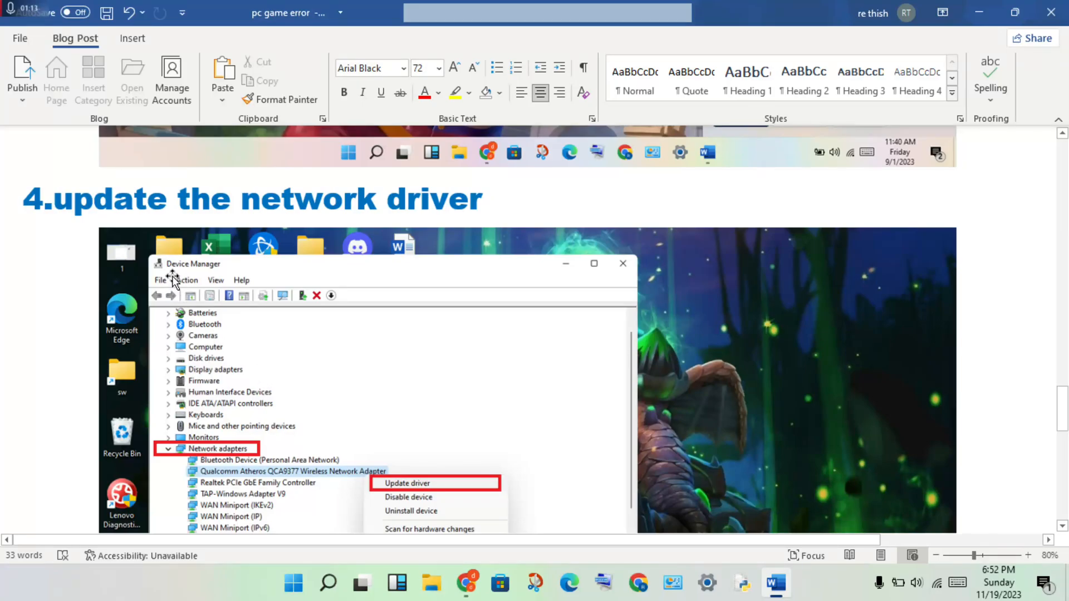
scroll(down, 3)
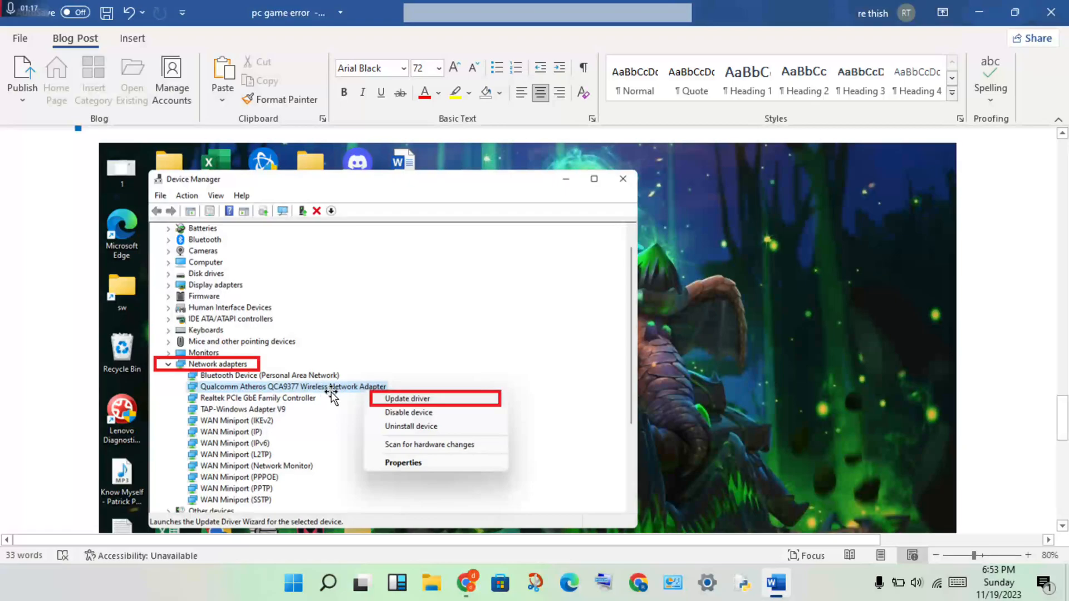
mouse_move(385, 394)
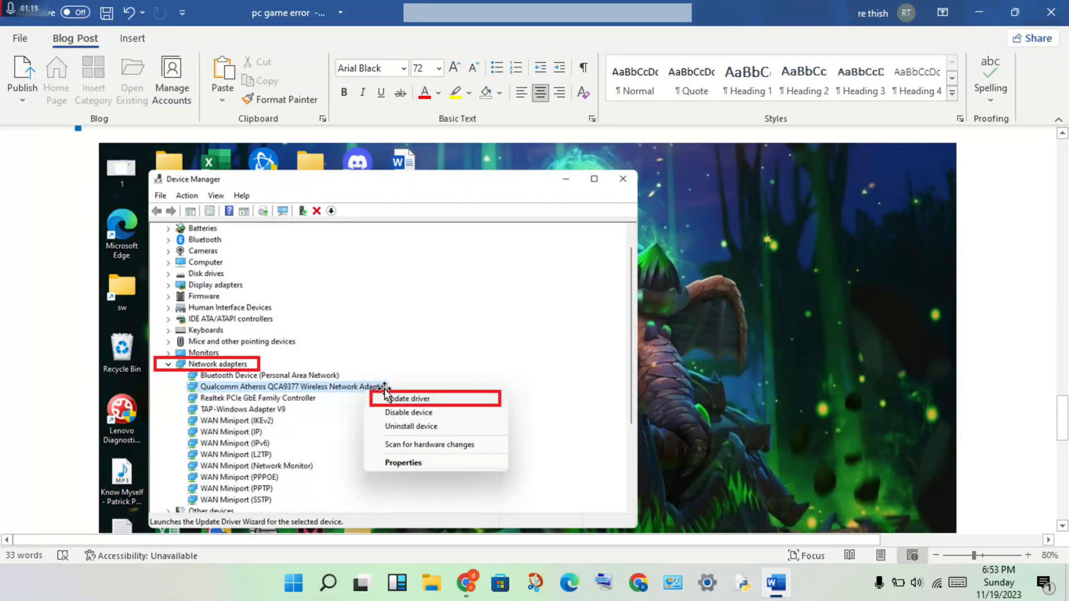
mouse_move(448, 401)
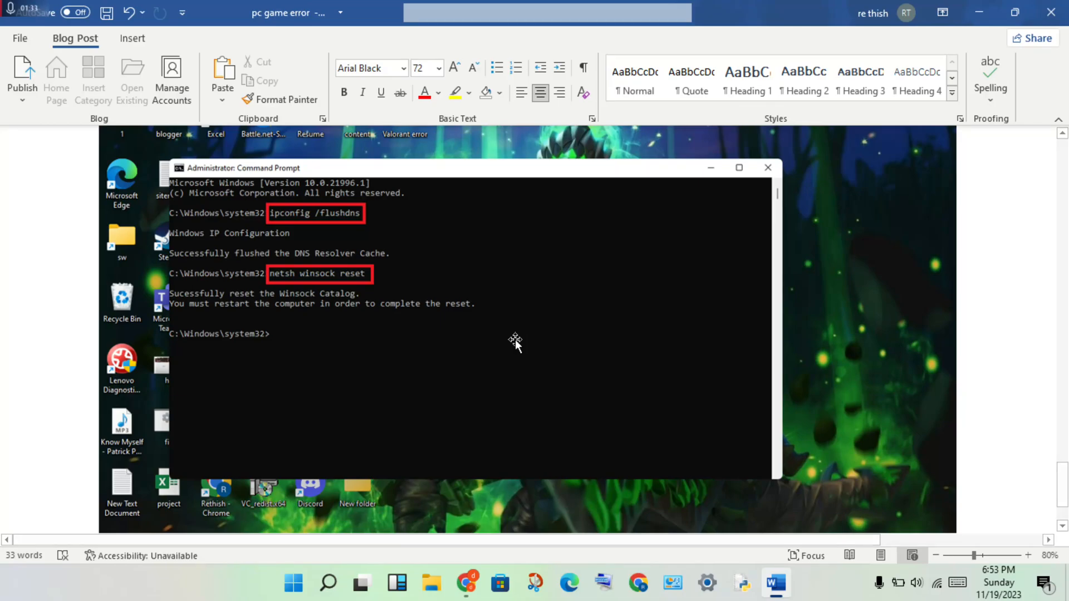
mouse_move(351, 247)
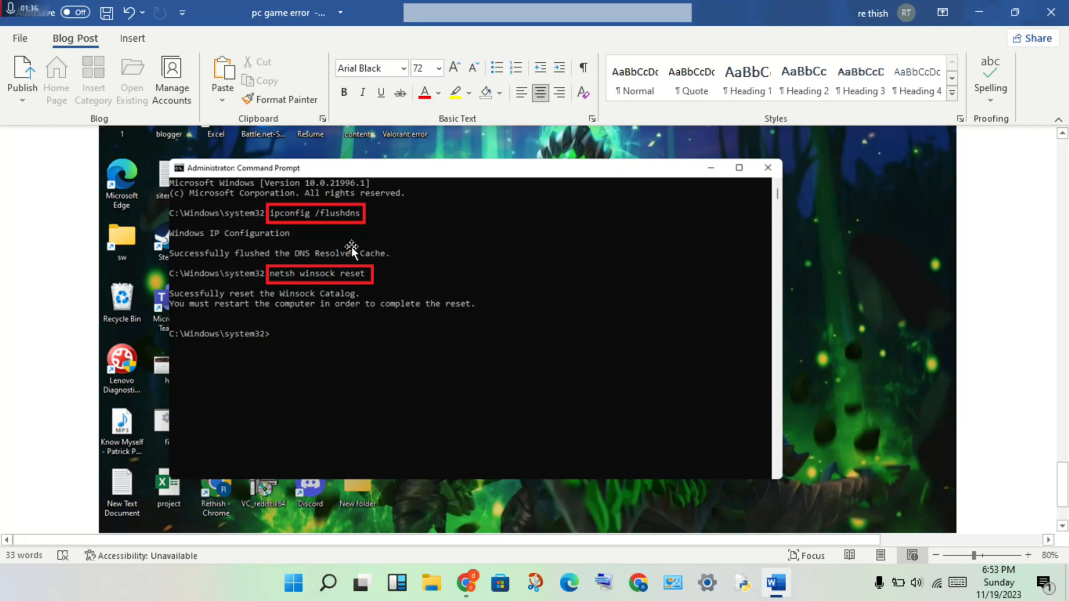
mouse_move(312, 222)
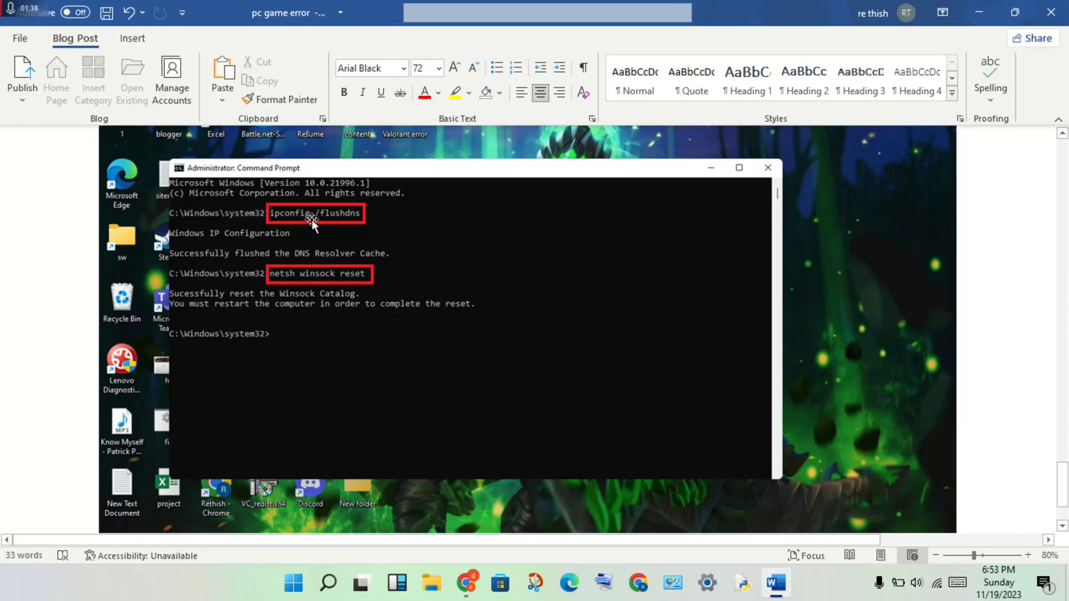
mouse_move(293, 266)
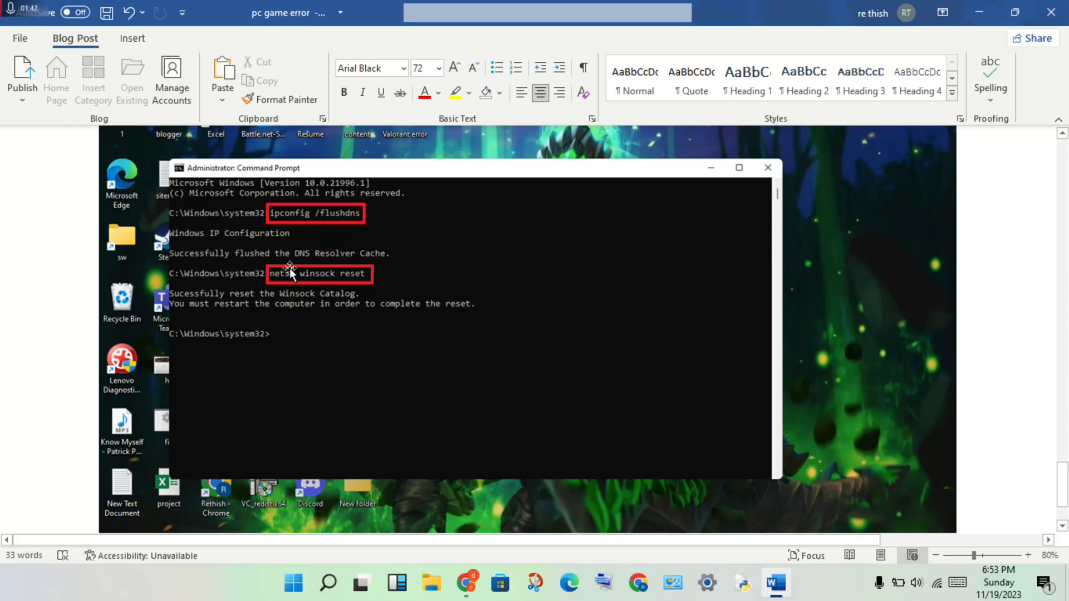
mouse_move(303, 283)
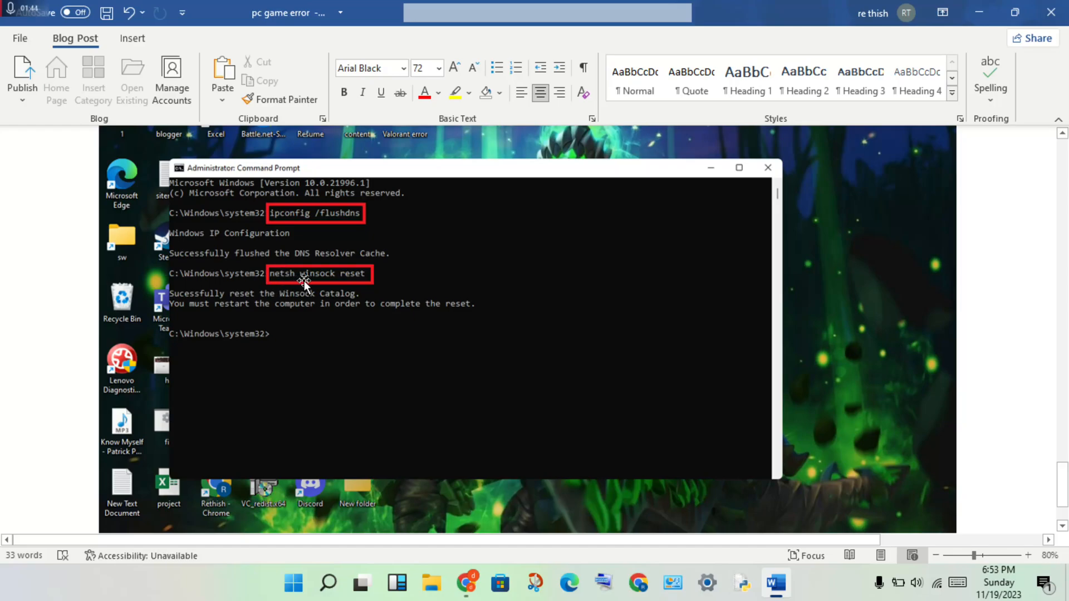
mouse_move(369, 292)
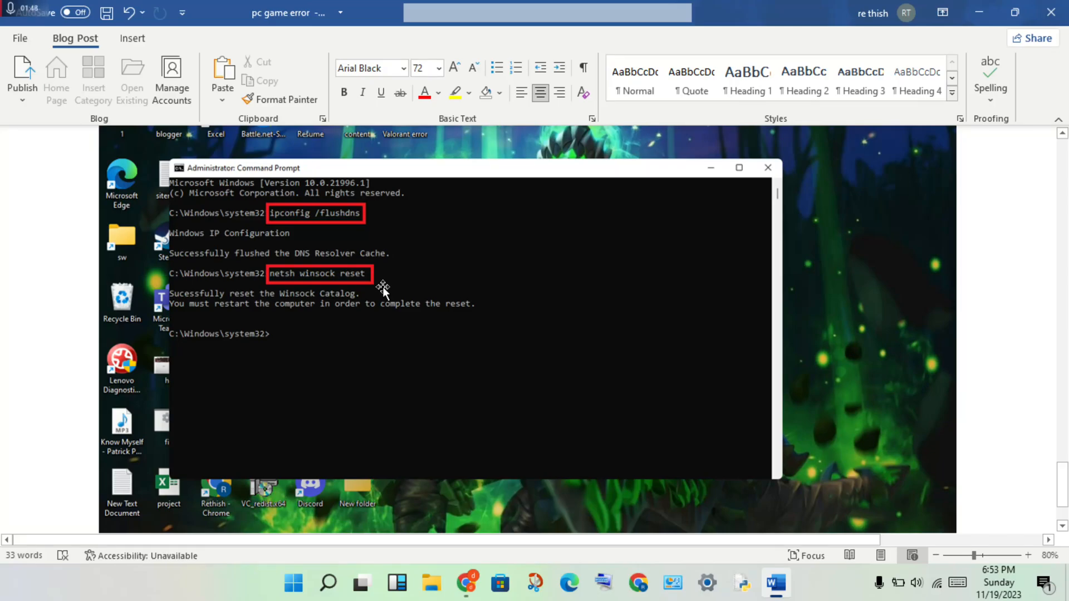
mouse_move(198, 316)
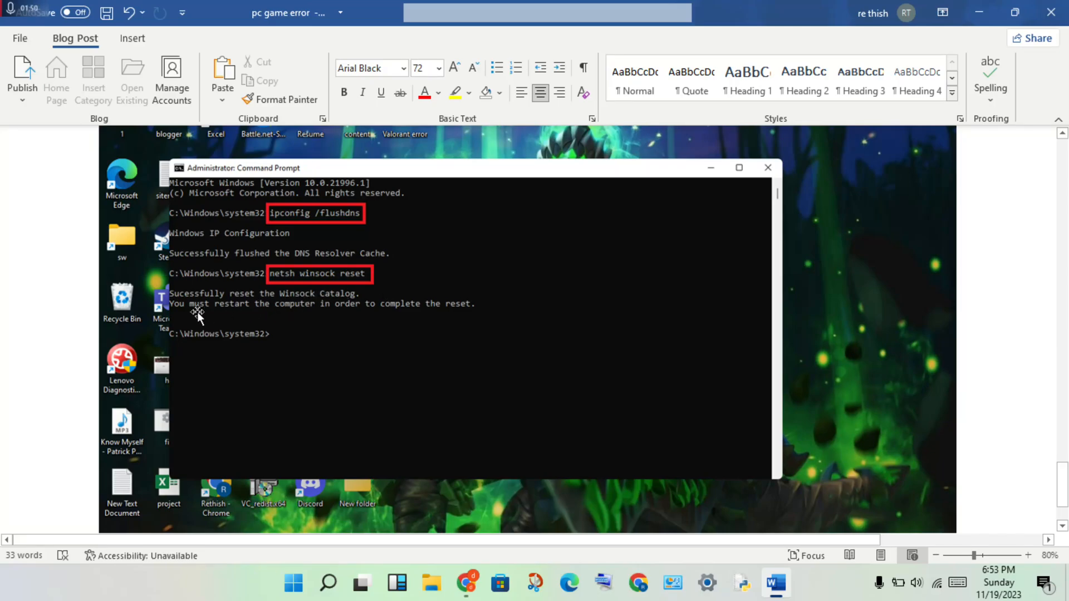
mouse_move(276, 314)
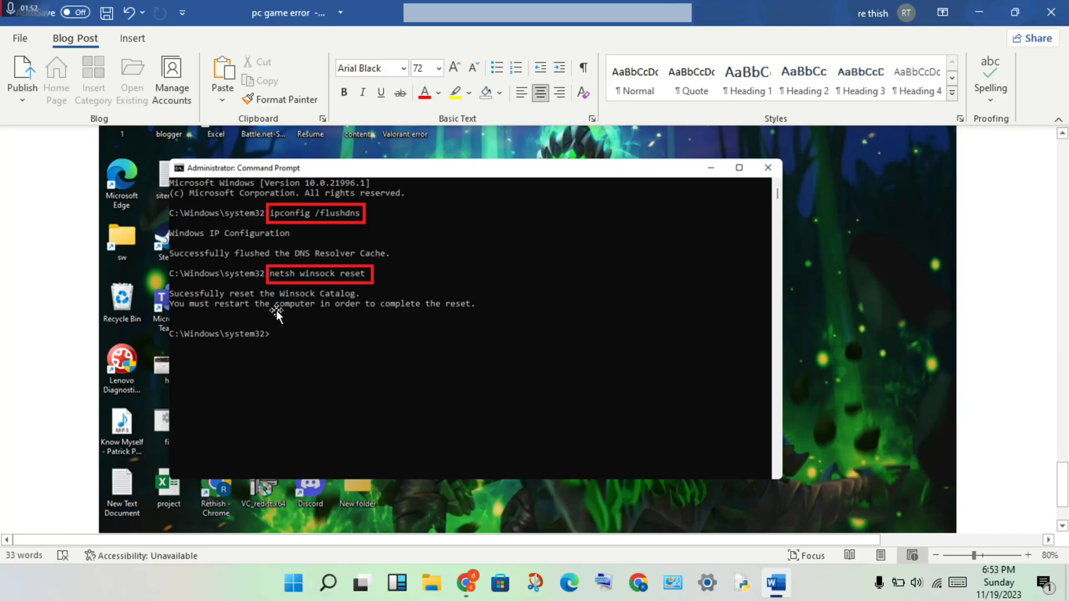
mouse_move(369, 311)
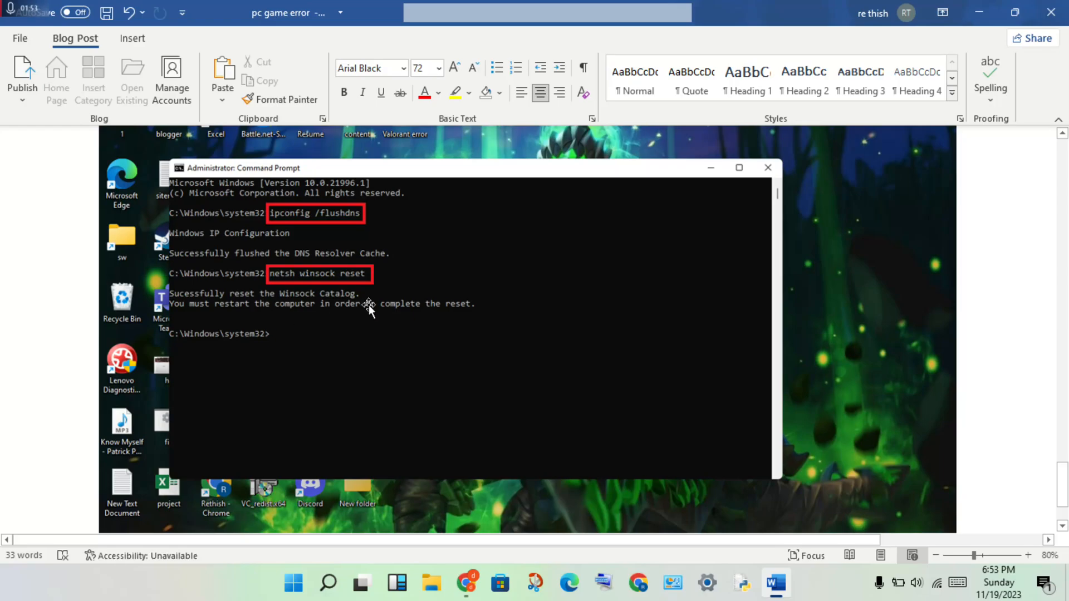
Step: Scroll past the flushdns and Winsock reset Command Prompt screenshot to '6.check the server'
scroll(down, 3)
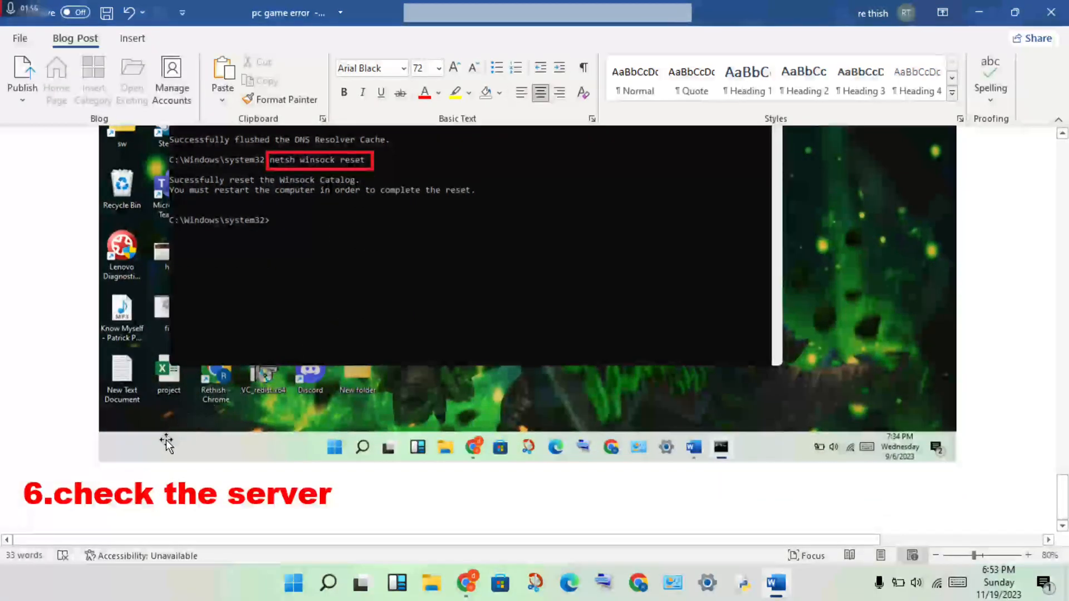